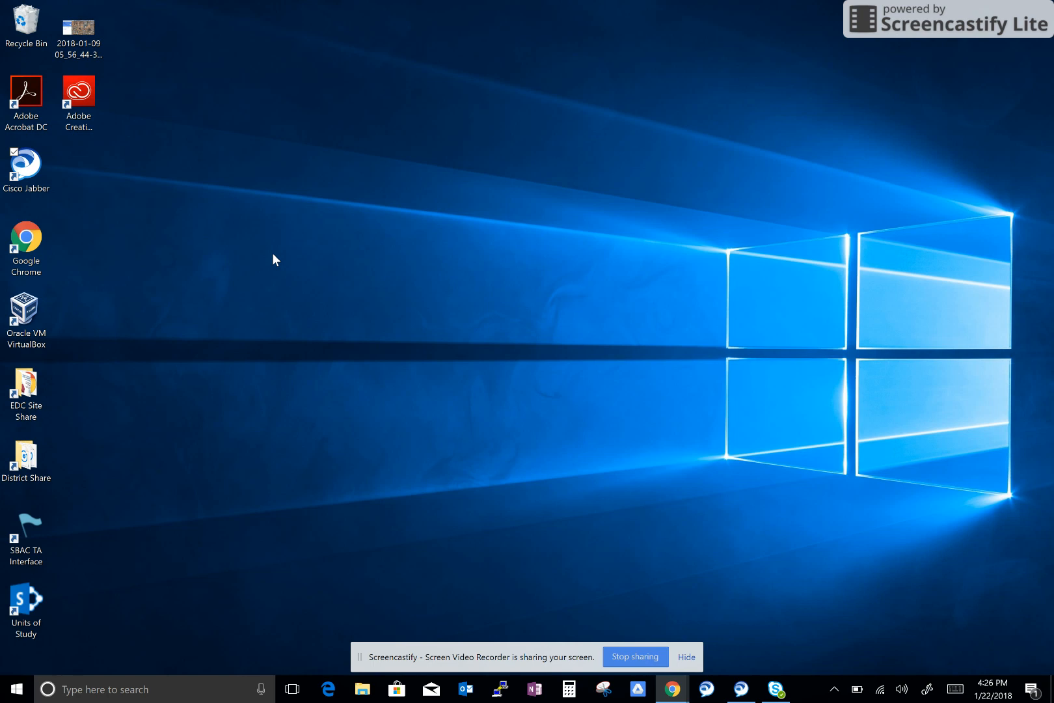
# Step: Launch Cisco Jabber from its shortcut and submit the username and password to sign in
pyautogui.click(26, 165)
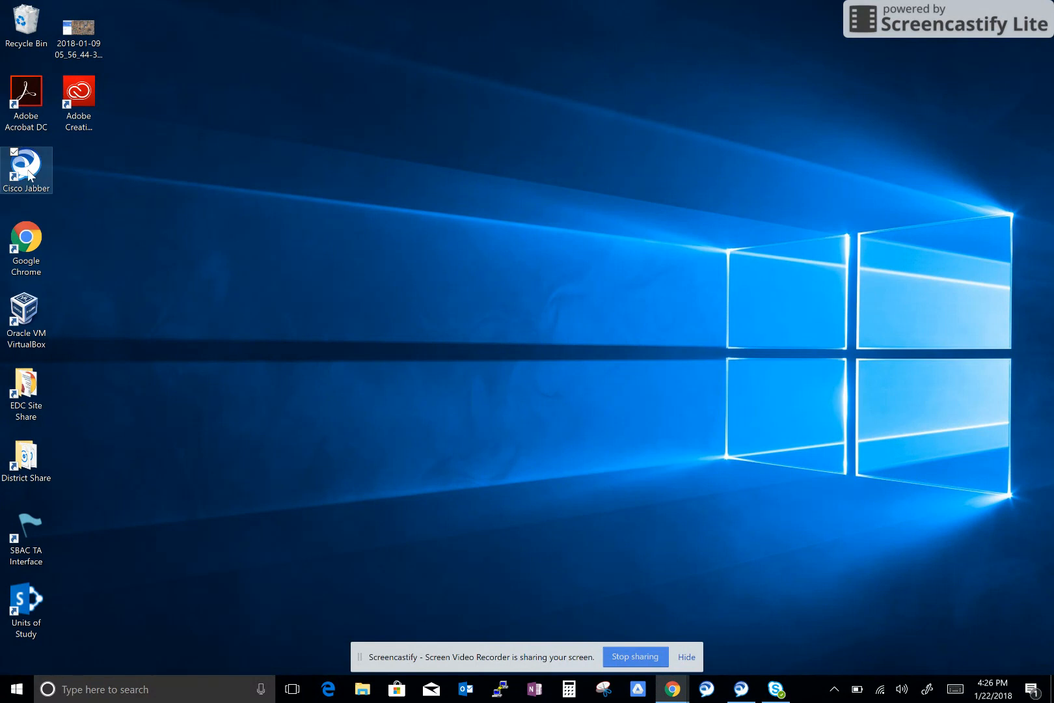
pyautogui.doubleClick(26, 169)
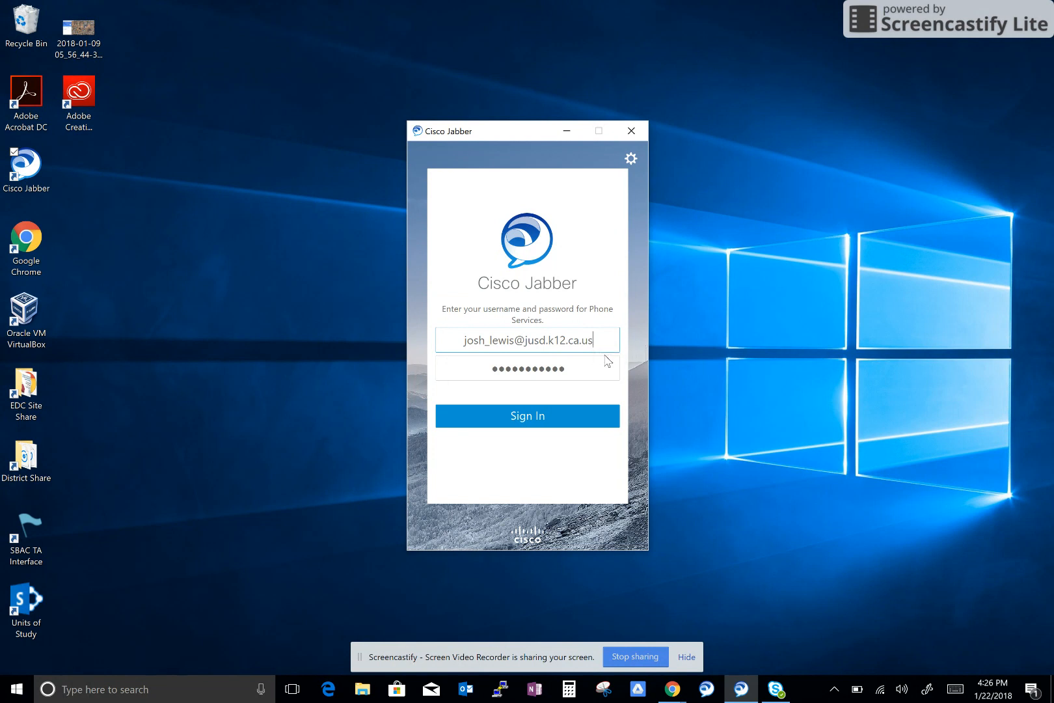
pyautogui.moveTo(515, 341)
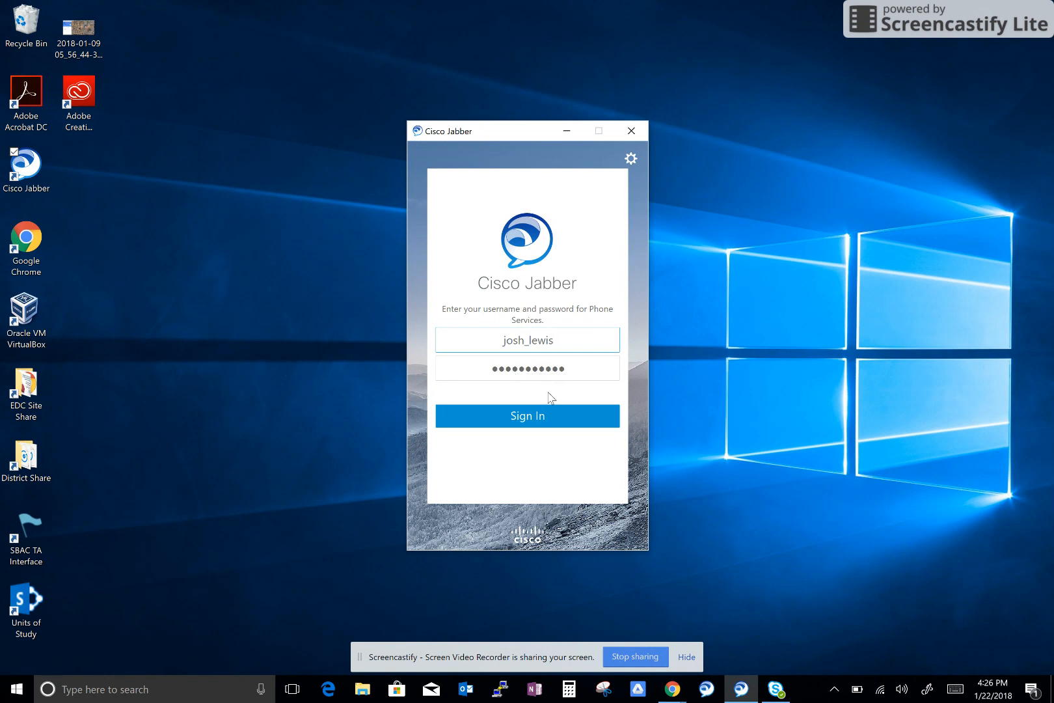
pyautogui.click(527, 416)
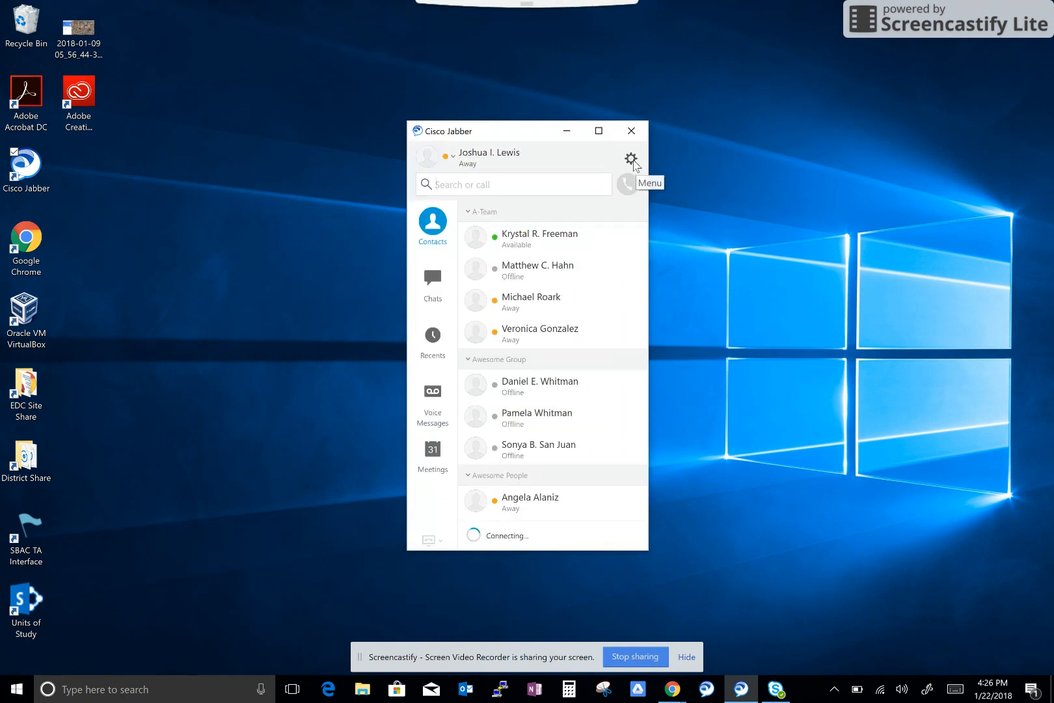
# Step: Once sign-in finishes, open the gear menu at the top right of Jabber
pyautogui.click(629, 158)
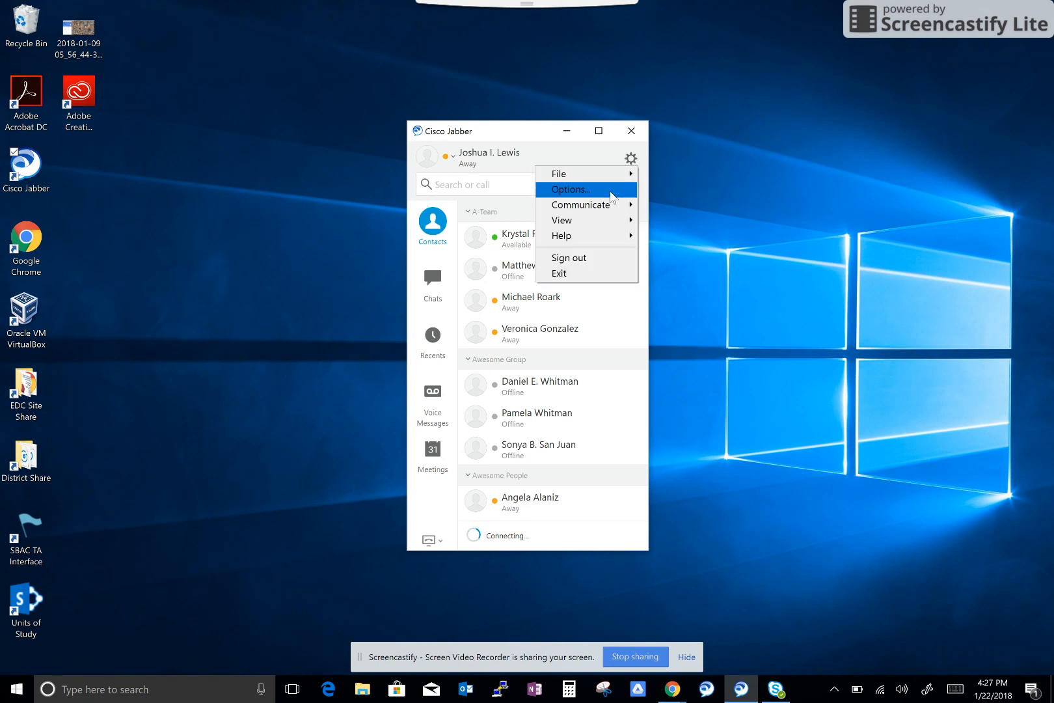
# Step: Enable 'Start Cisco Jabber when my computer starts' in Options and confirm with OK
pyautogui.click(569, 189)
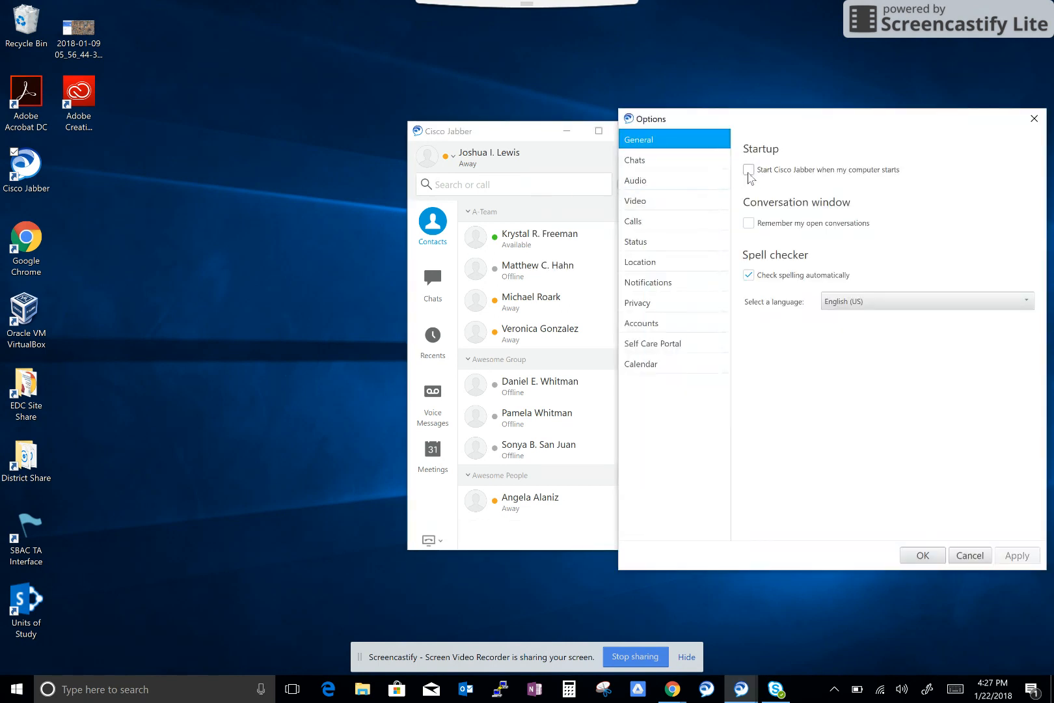
pyautogui.click(749, 170)
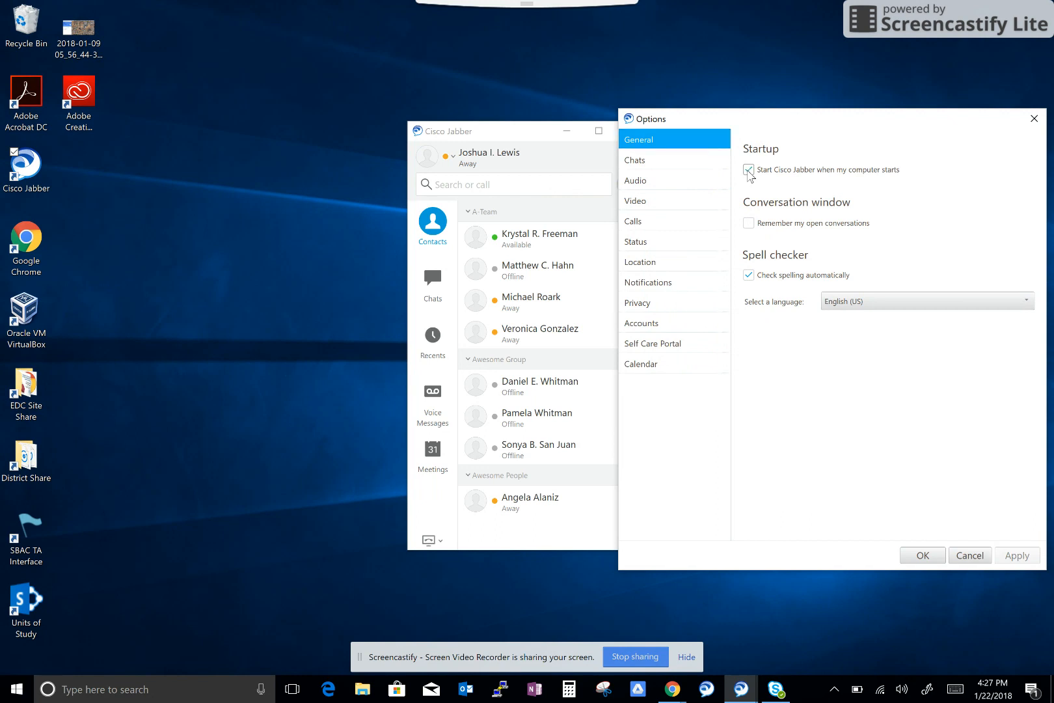
pyautogui.click(748, 169)
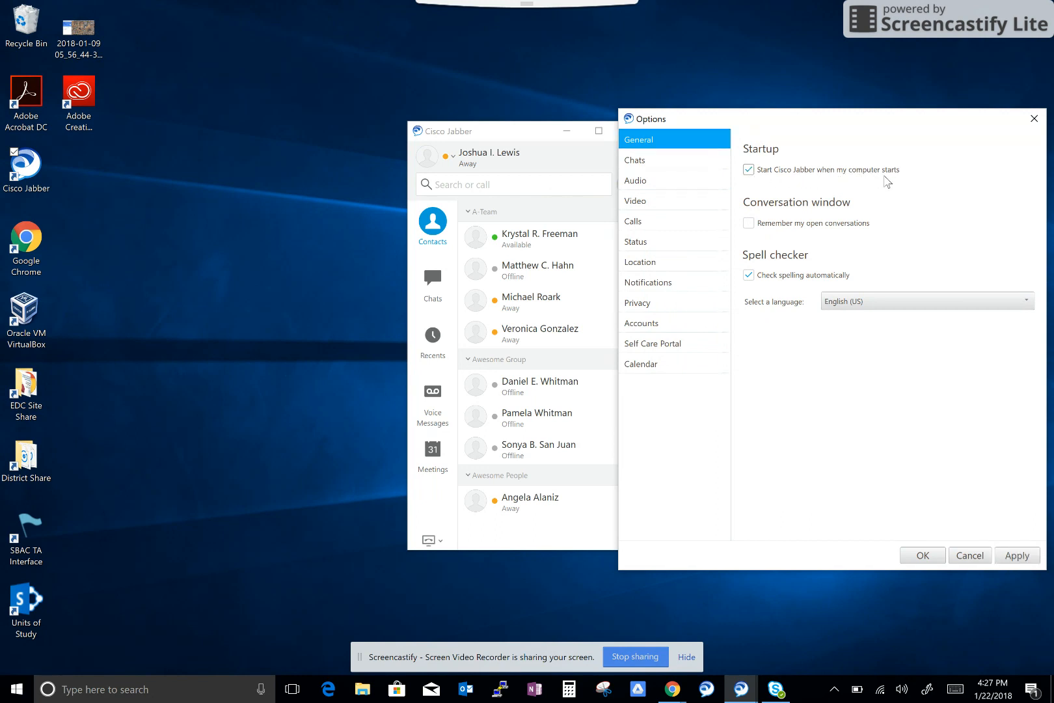
pyautogui.moveTo(1017, 554)
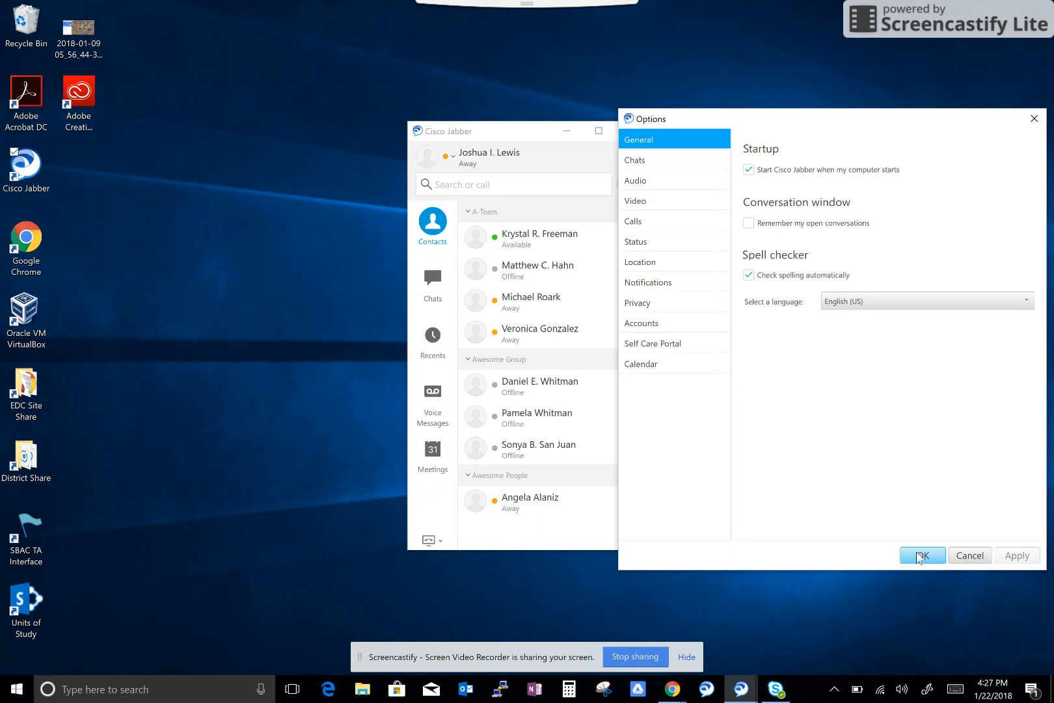
pyautogui.click(921, 555)
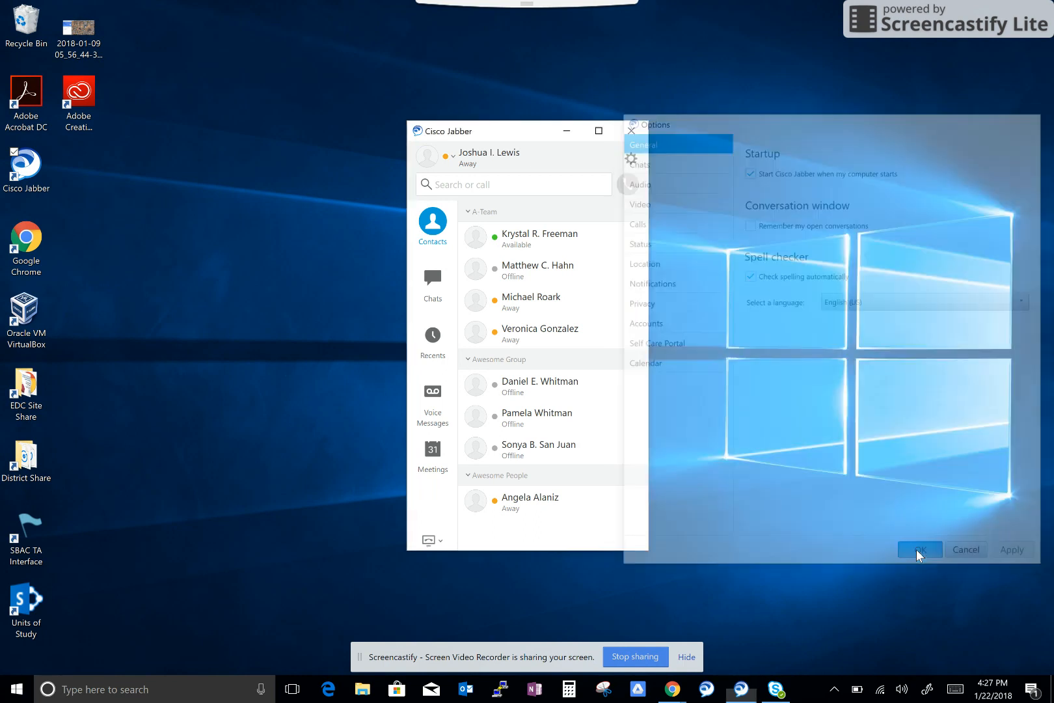
# Step: Choose 'Use my desk phone for calls' and reopen the selector to verify the checkmark
pyautogui.click(918, 549)
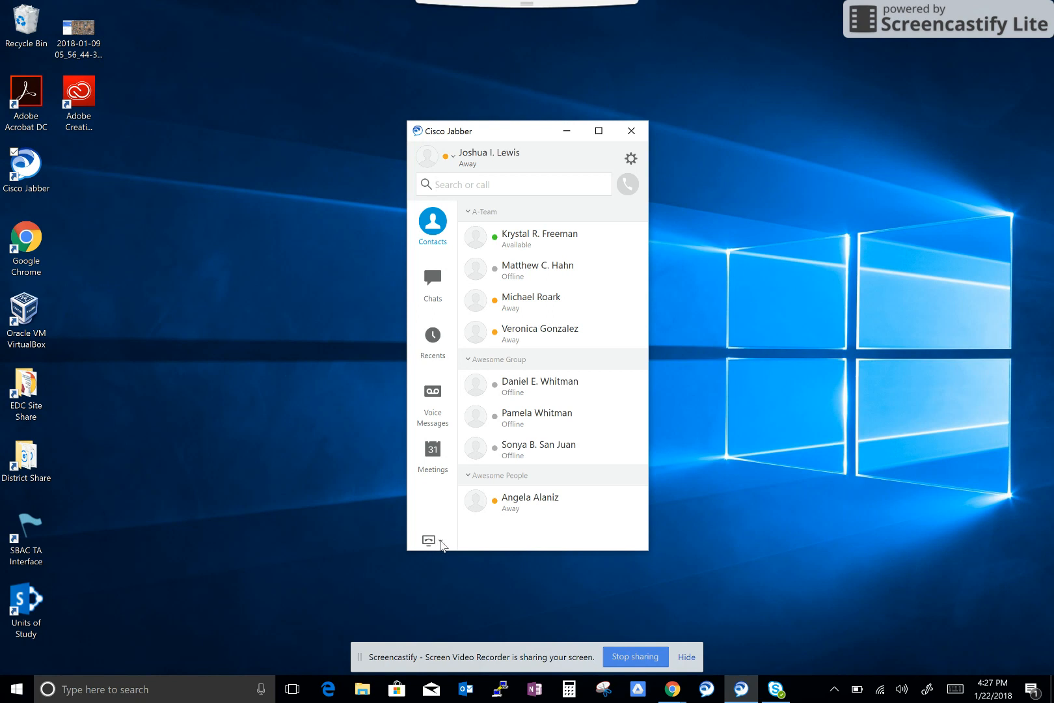
pyautogui.click(428, 540)
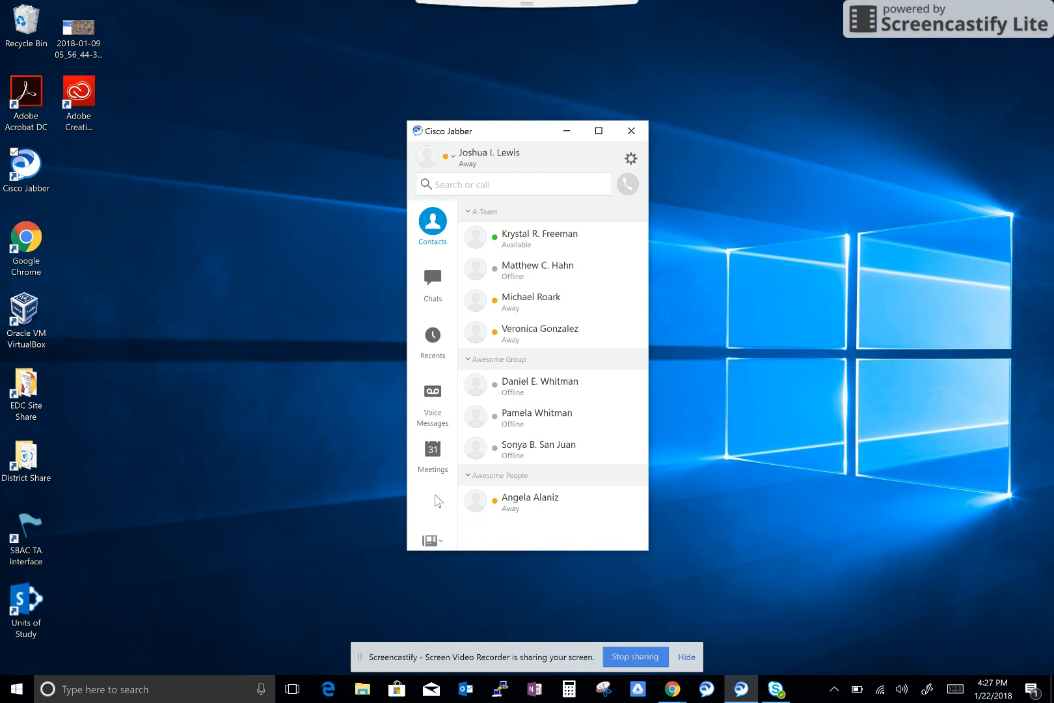
pyautogui.moveTo(439, 514)
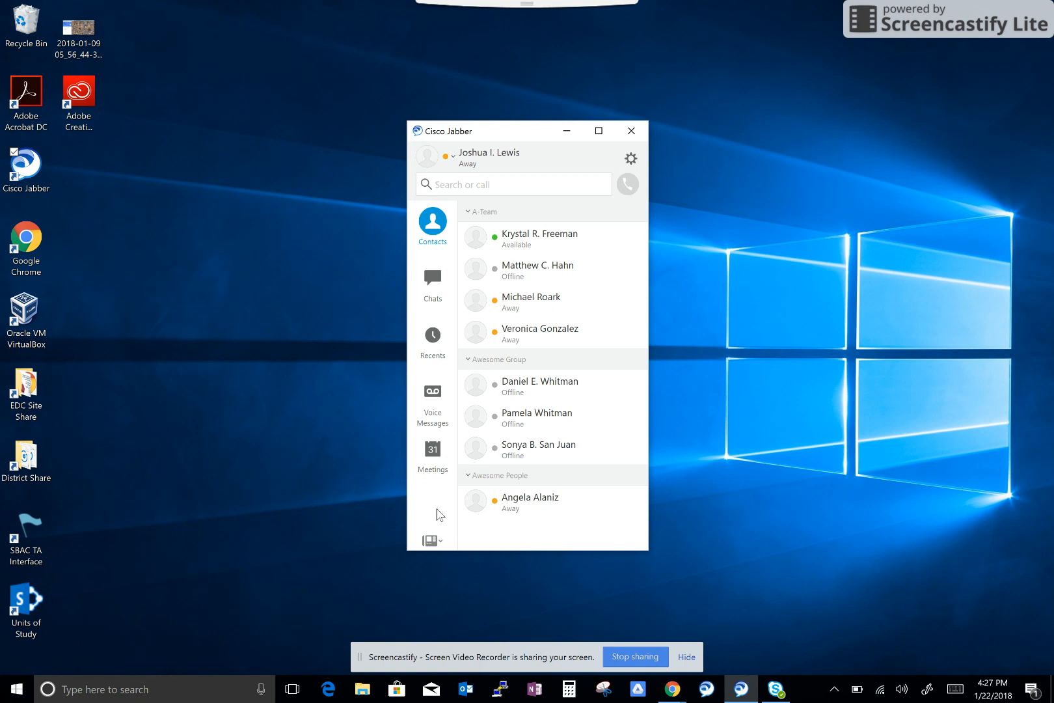
pyautogui.click(432, 540)
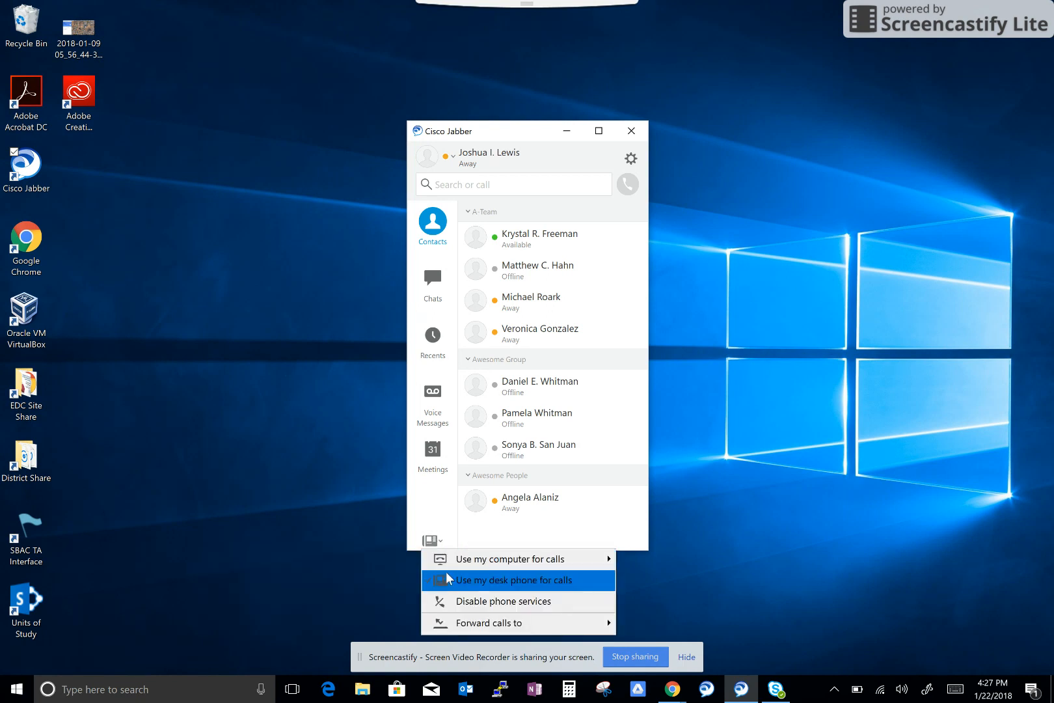
pyautogui.moveTo(525, 558)
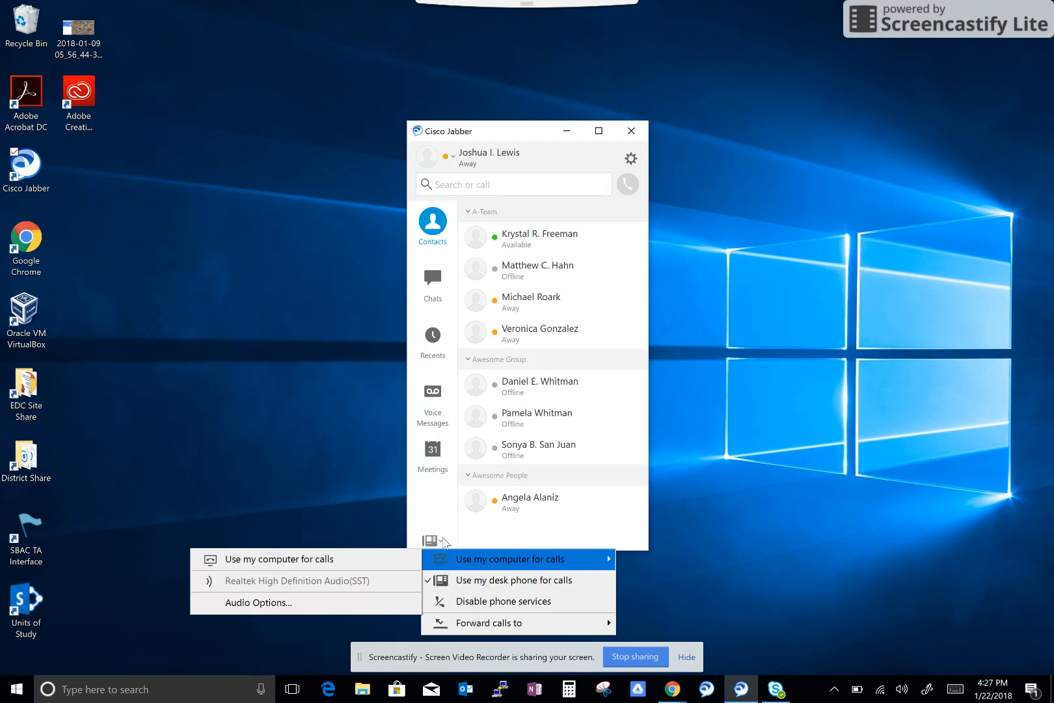